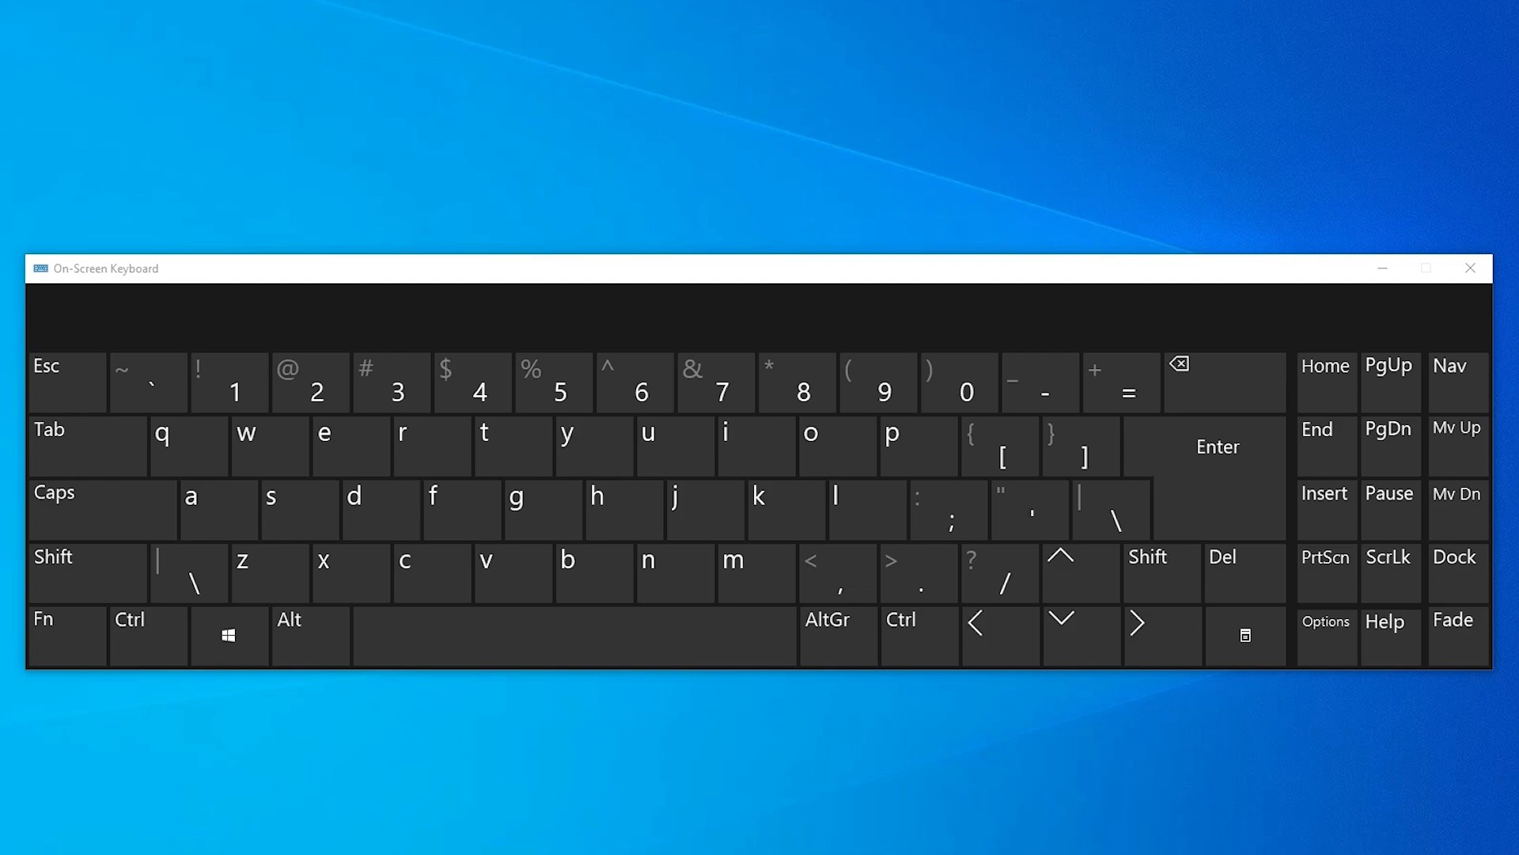
- Search Windows for 'control Panel' with the On-Screen Keyboard
type("control Panel")
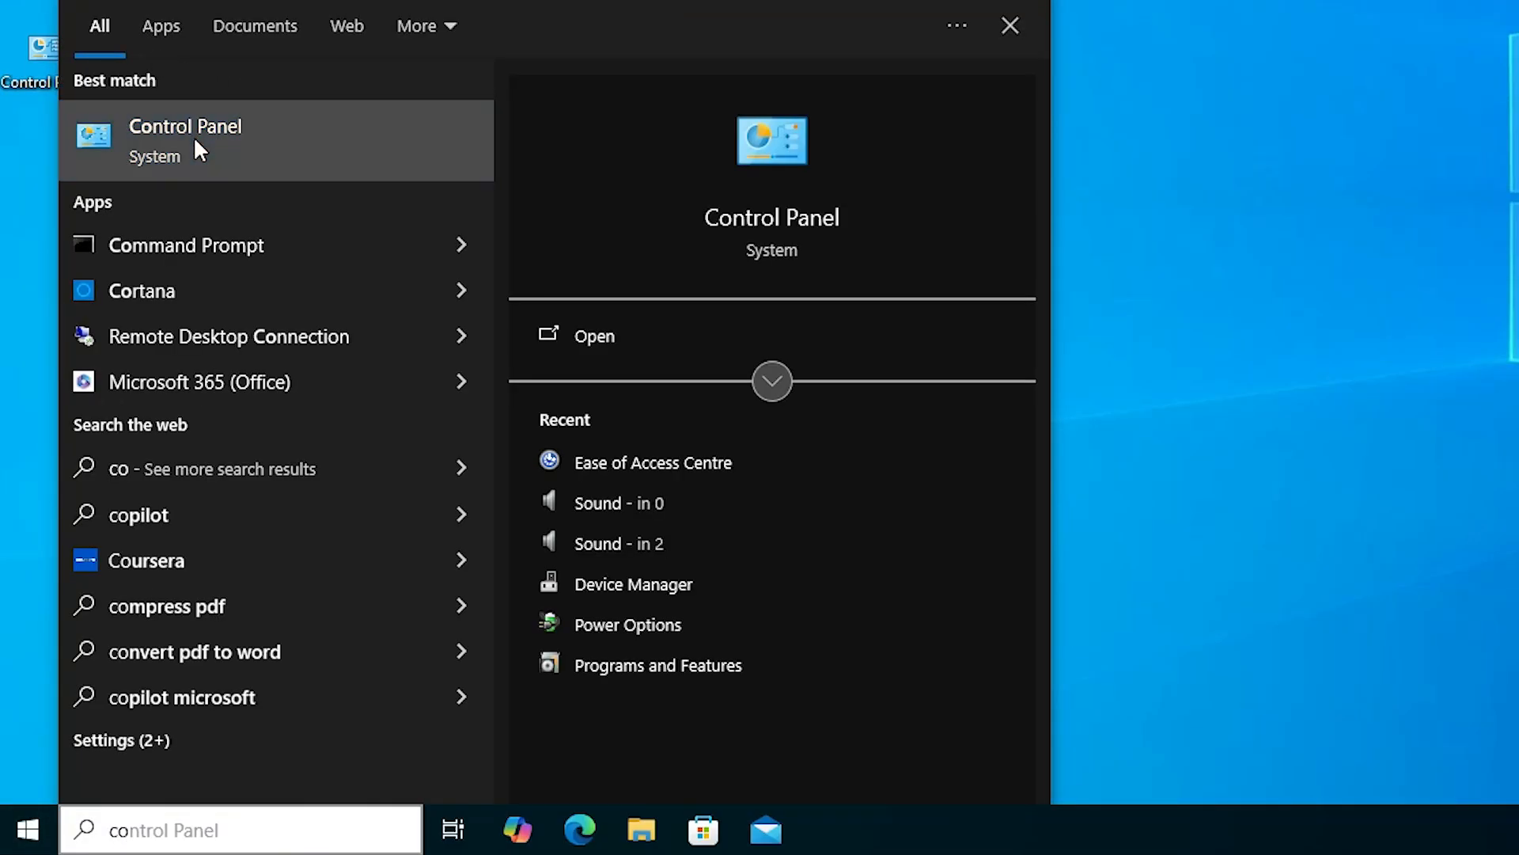
- Launch Control Panel from the best match in the search results
left_click(184, 126)
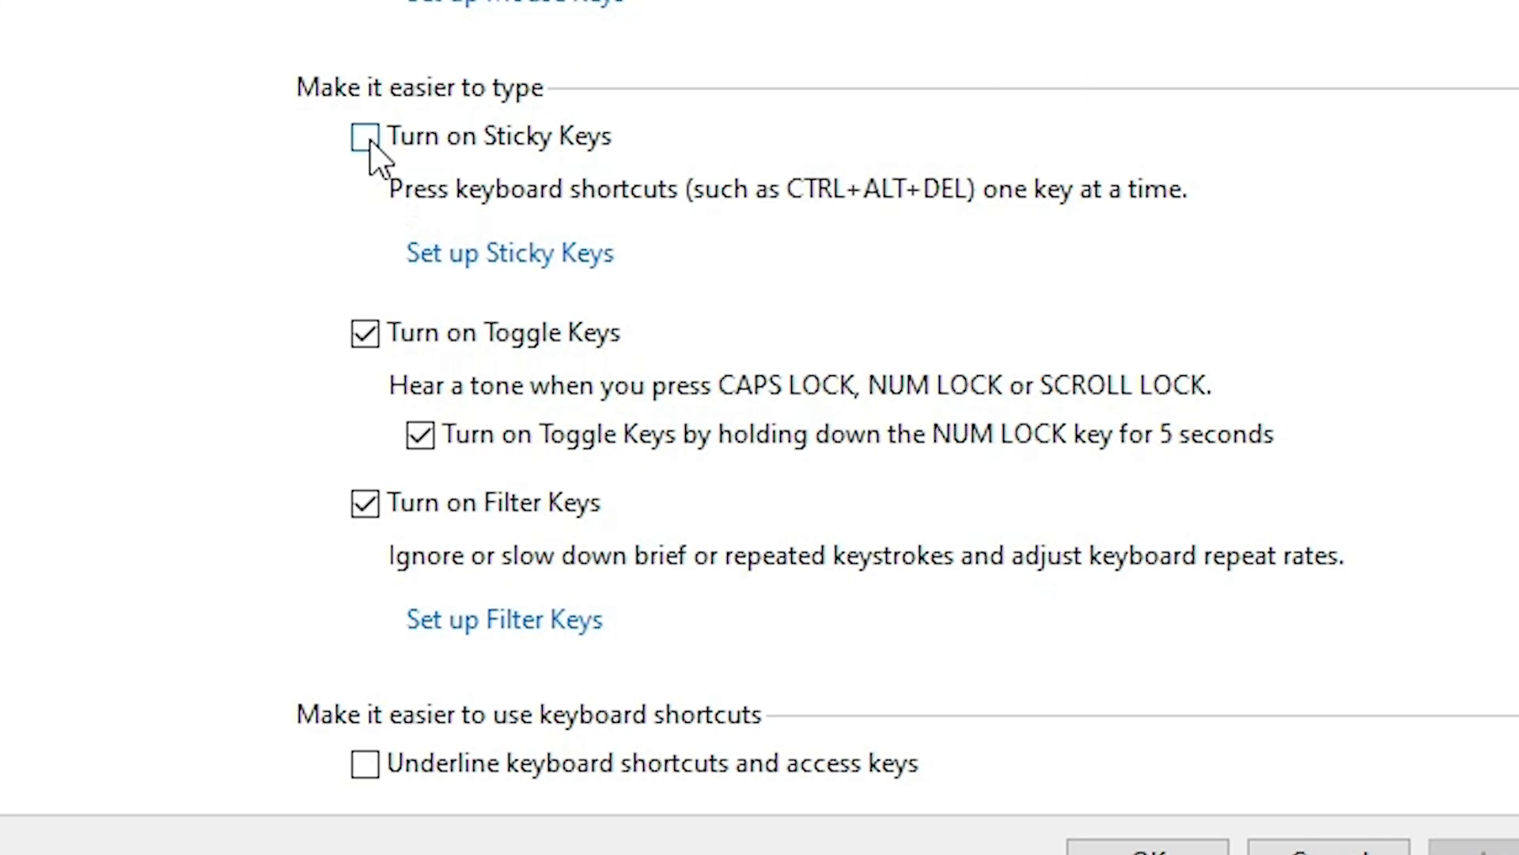
- Uncheck 'Turn on Sticky Keys' in the keyboard ease-of-access settings
left_click(504, 618)
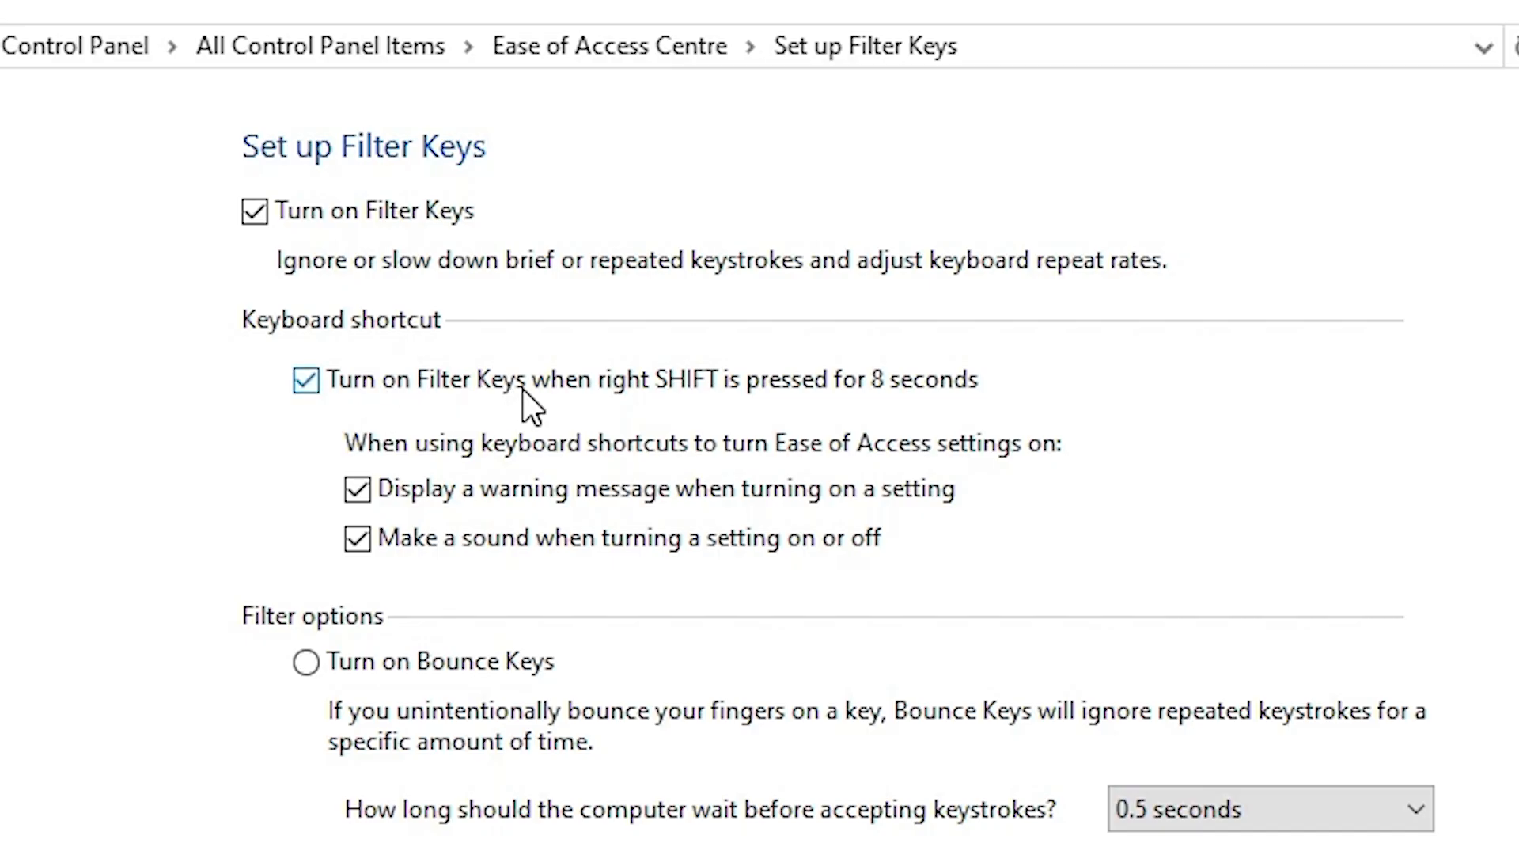
mouse_move(940, 402)
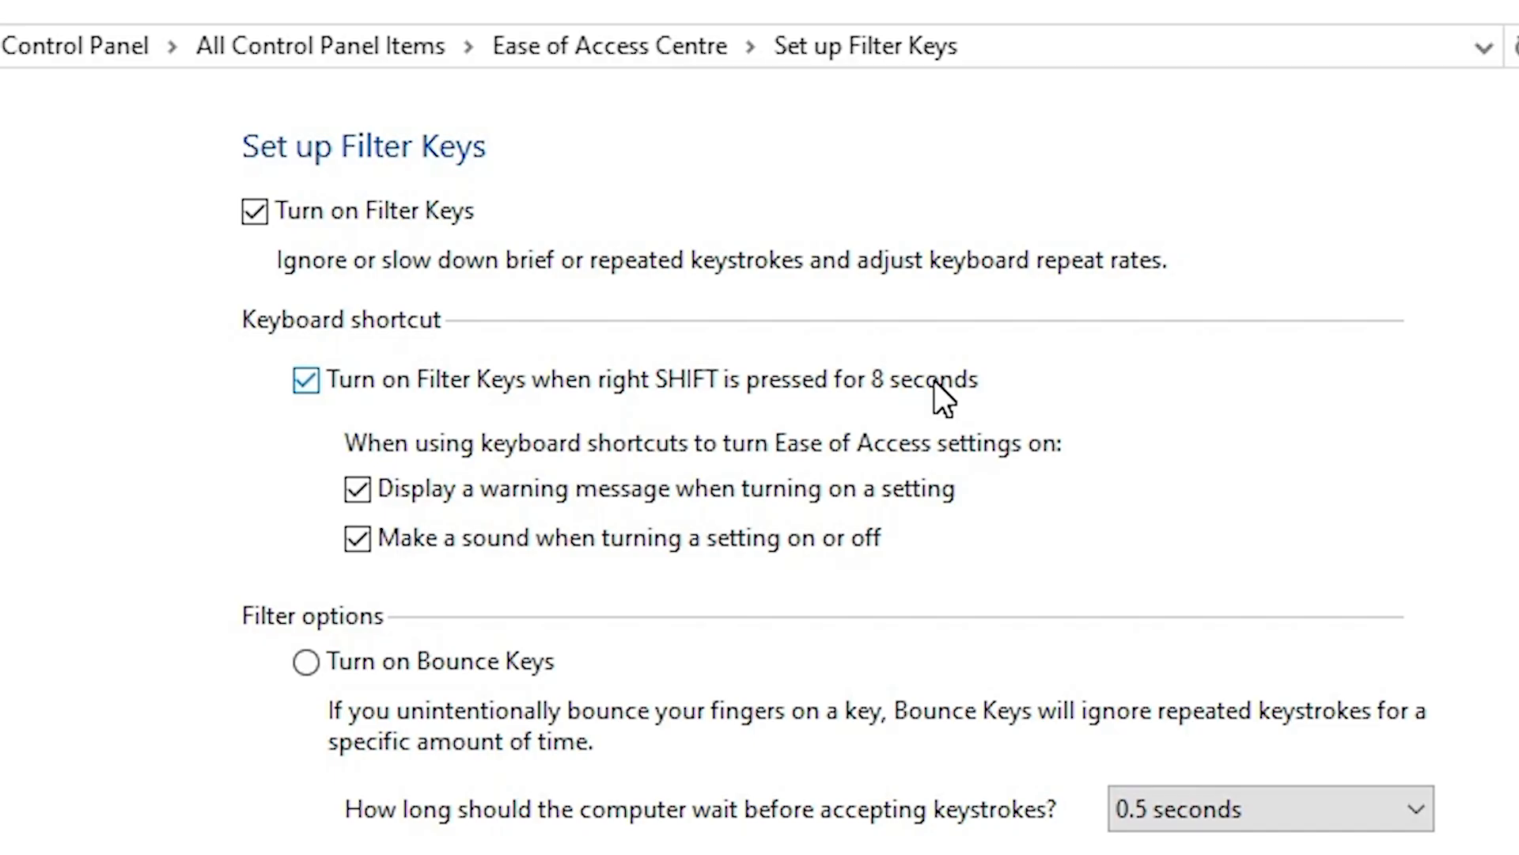